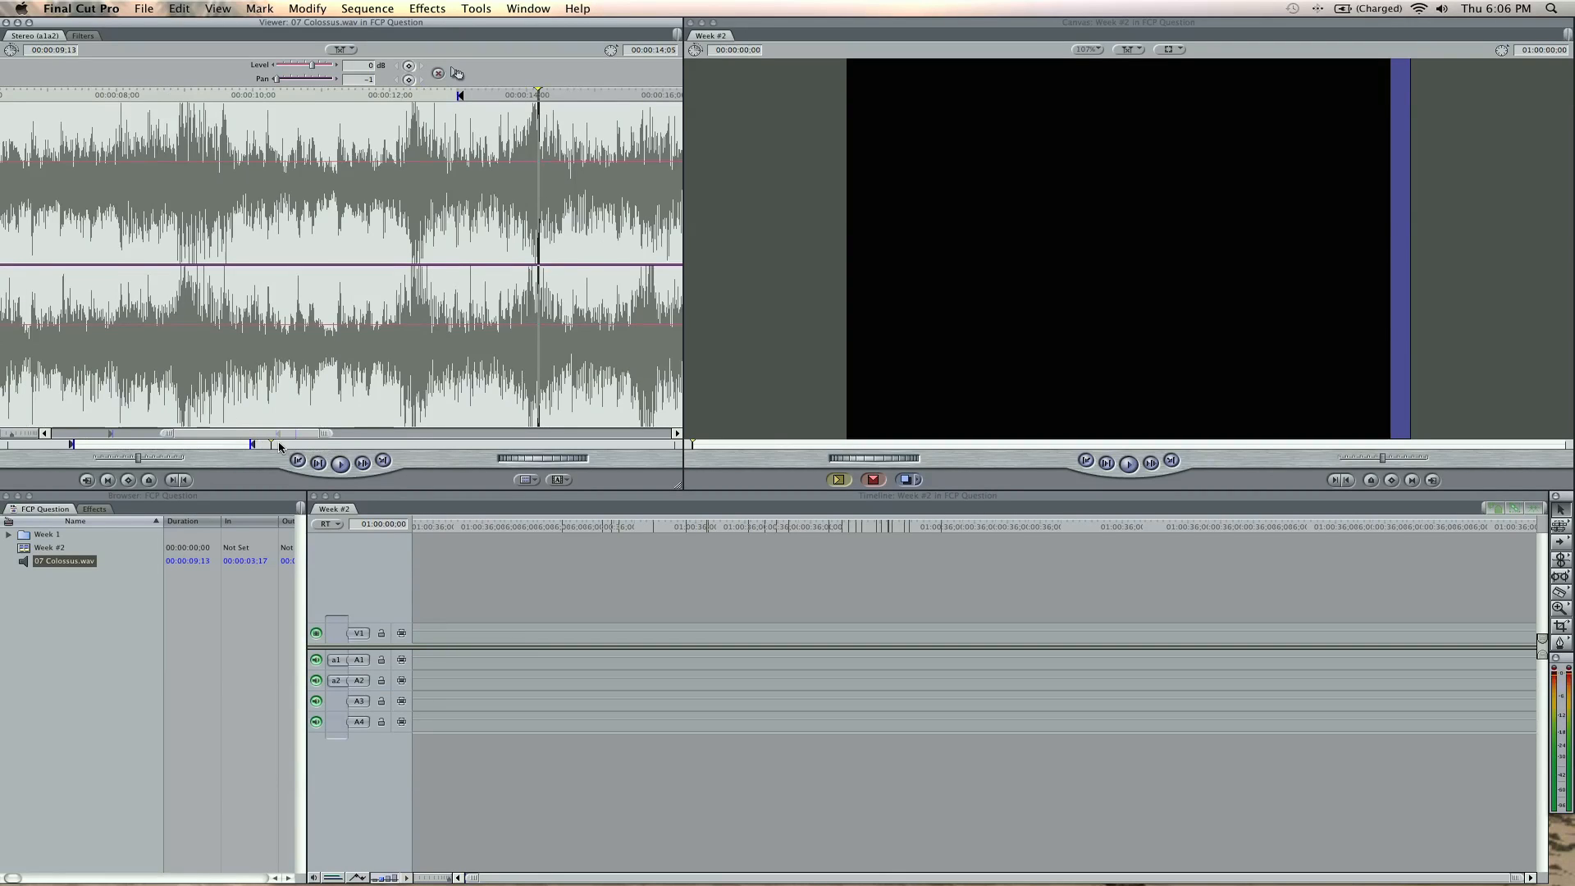
{"action": "mouse_move", "coordinate": [684, 662]}
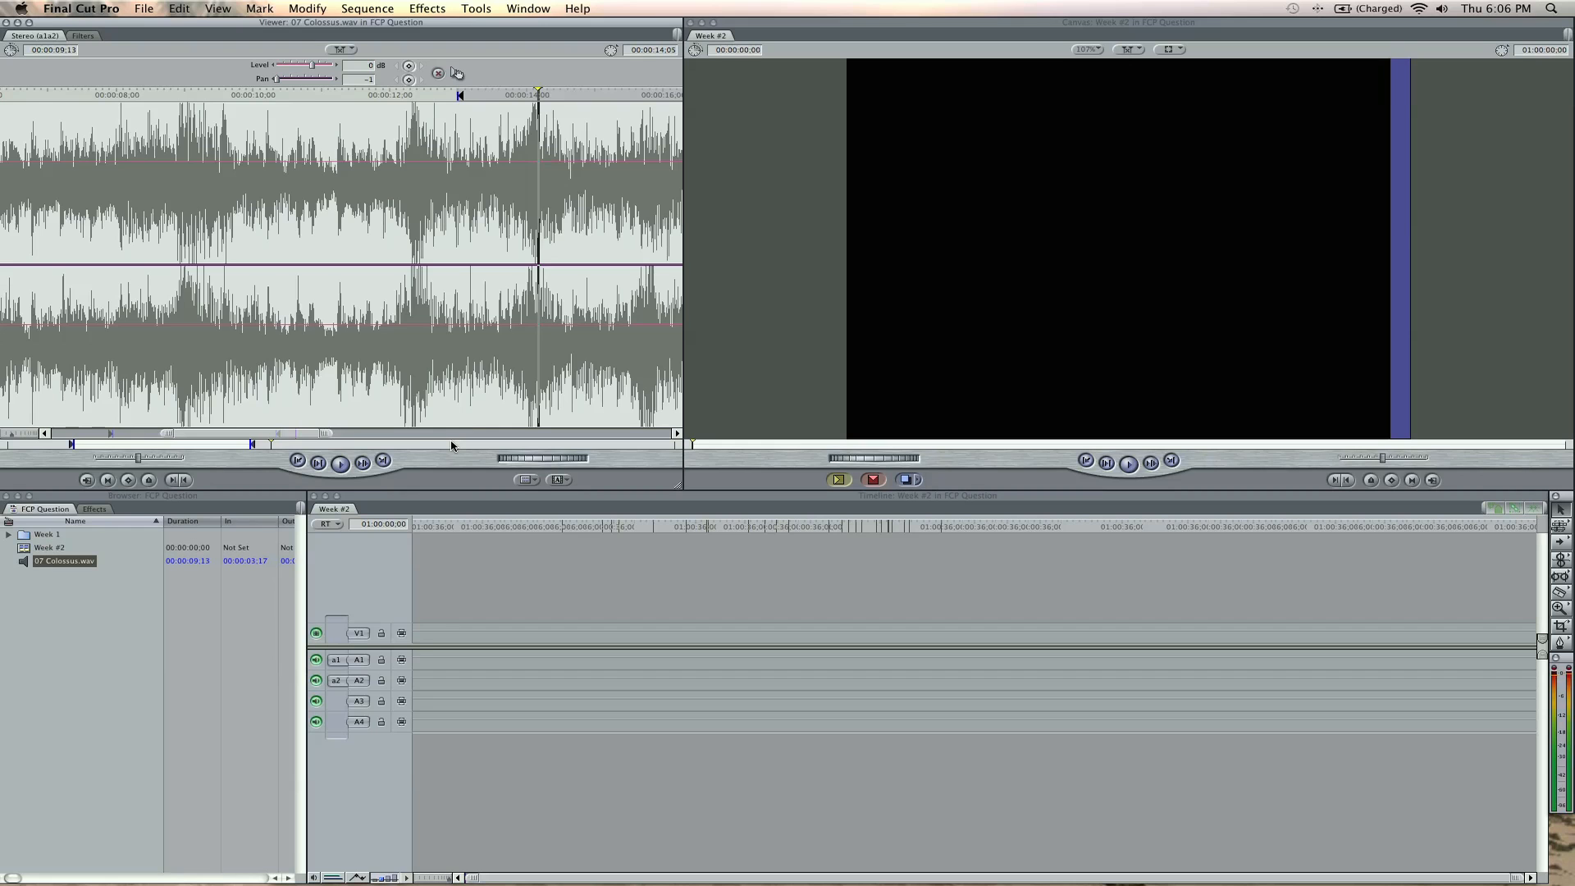
- Enable Audio Scrubbing from the View menu so sound plays while scrubbing clips
{"action": "left_click", "coordinate": [216, 8]}
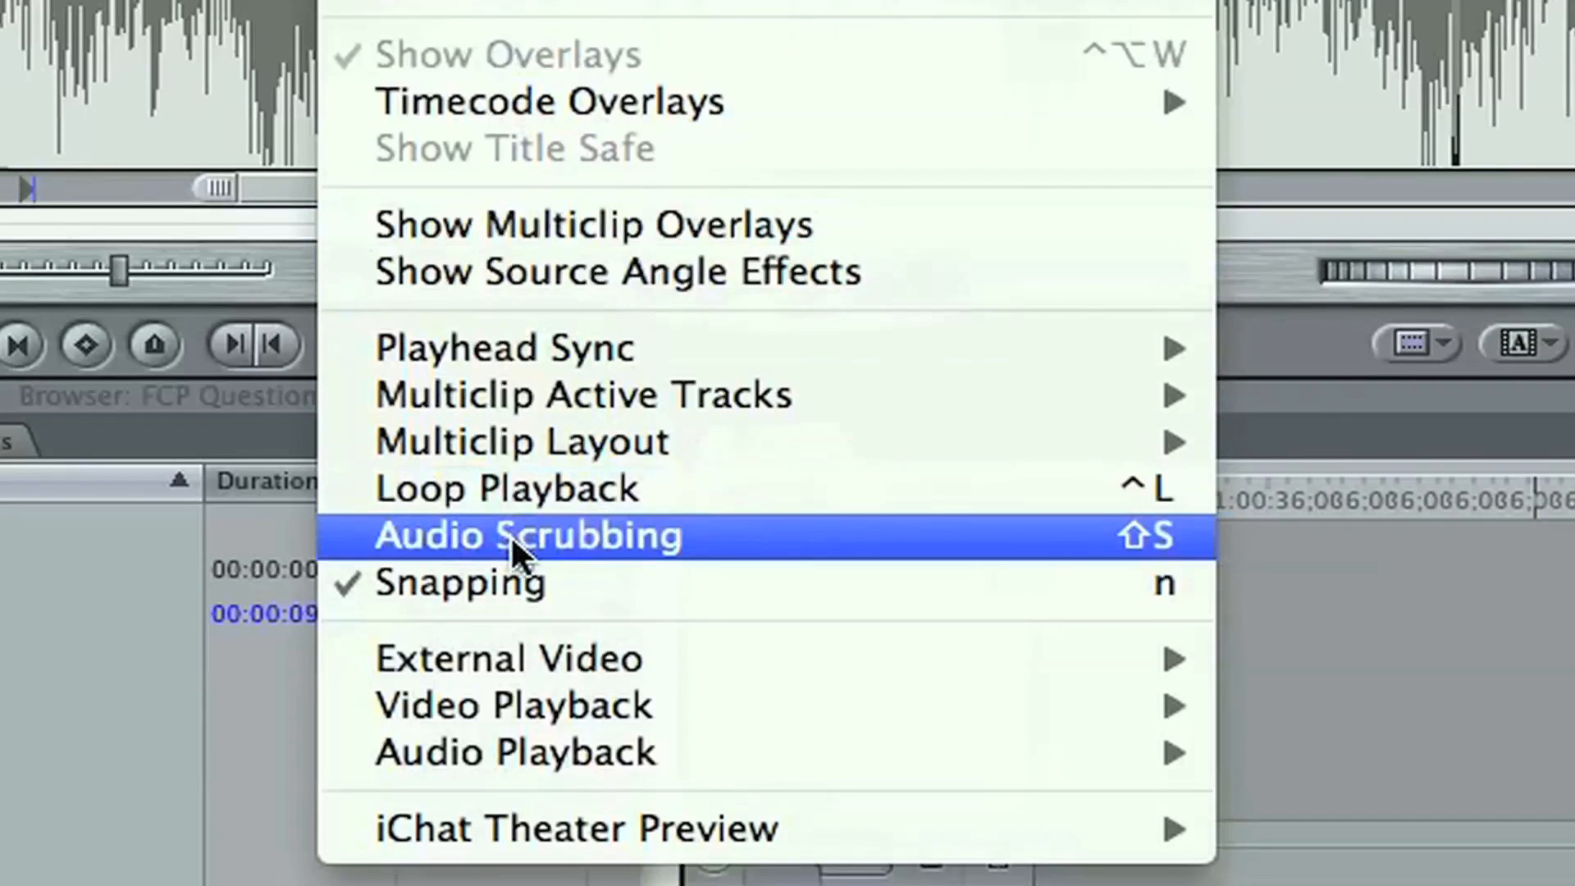
{"action": "mouse_move", "coordinate": [1175, 552]}
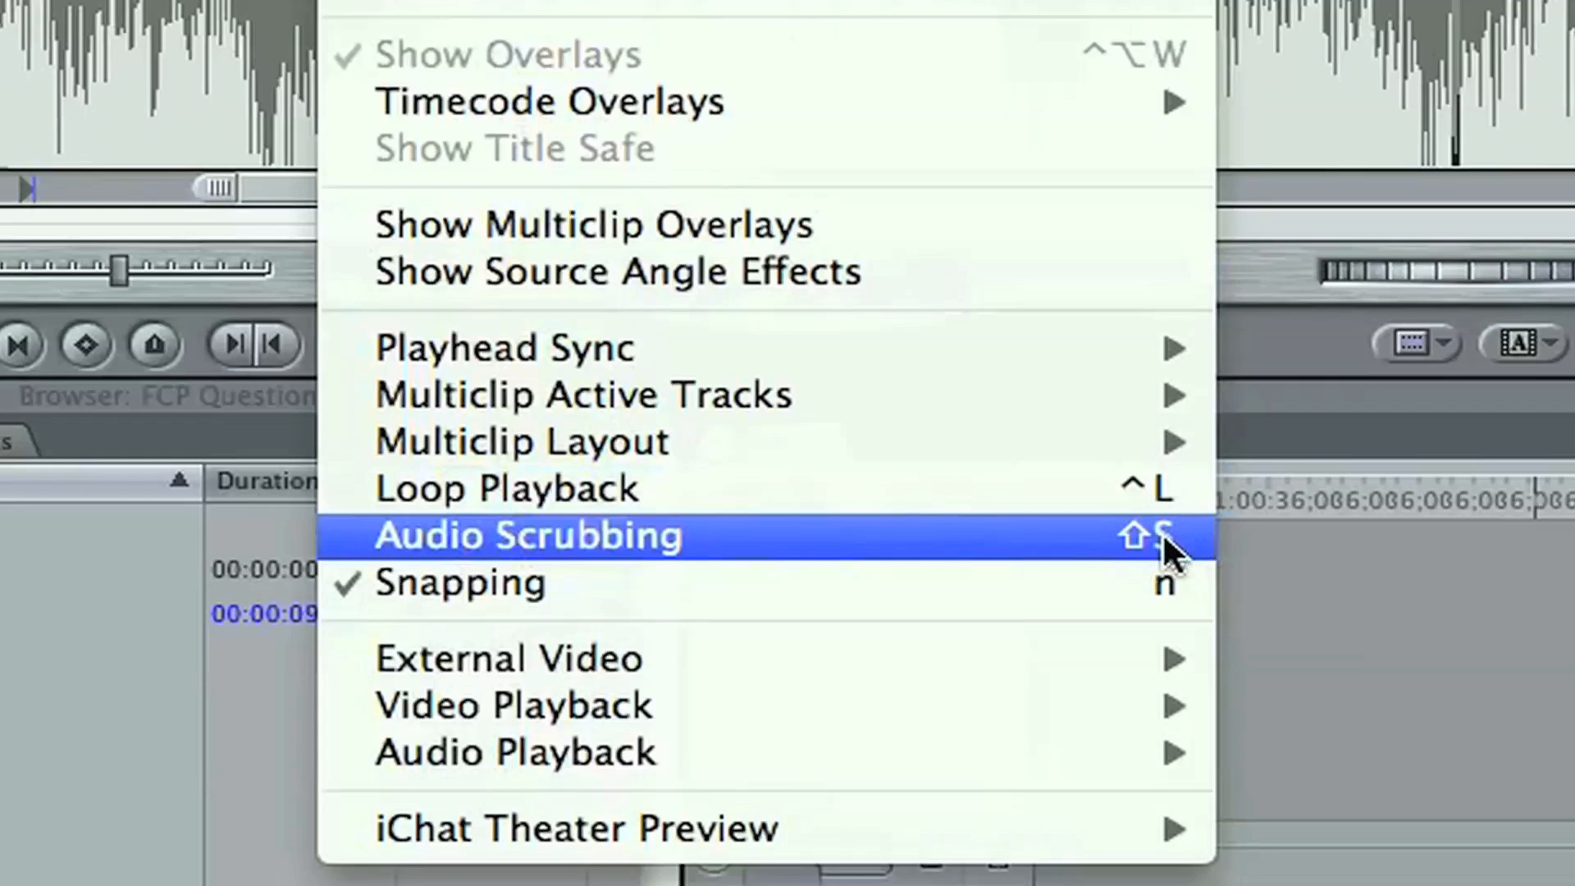
{"action": "left_click", "coordinate": [526, 536]}
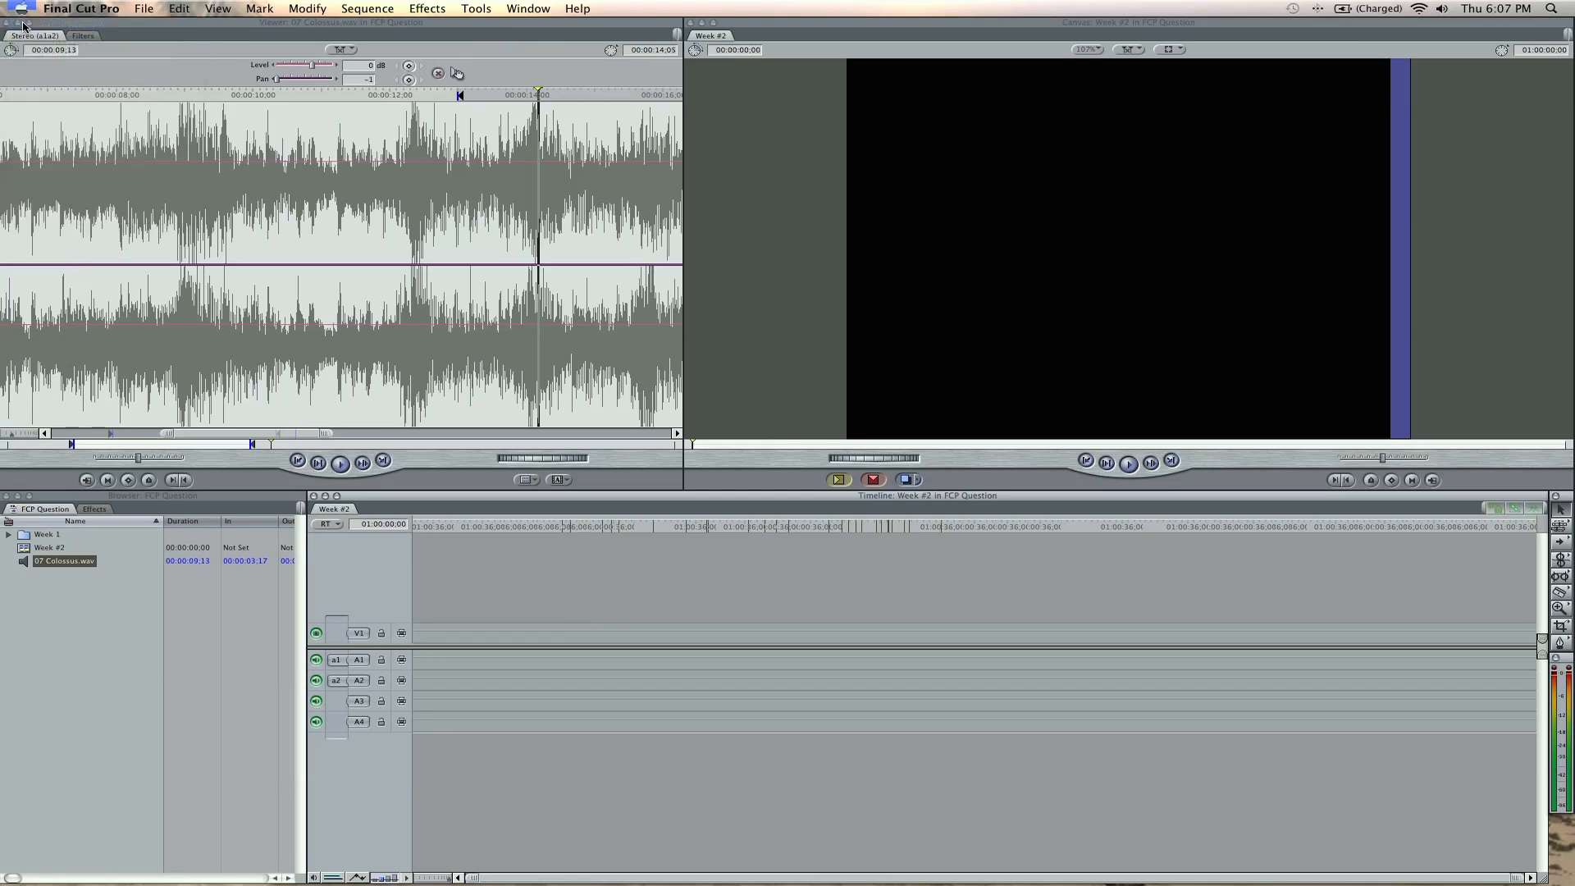
{"action": "left_click", "coordinate": [13, 8]}
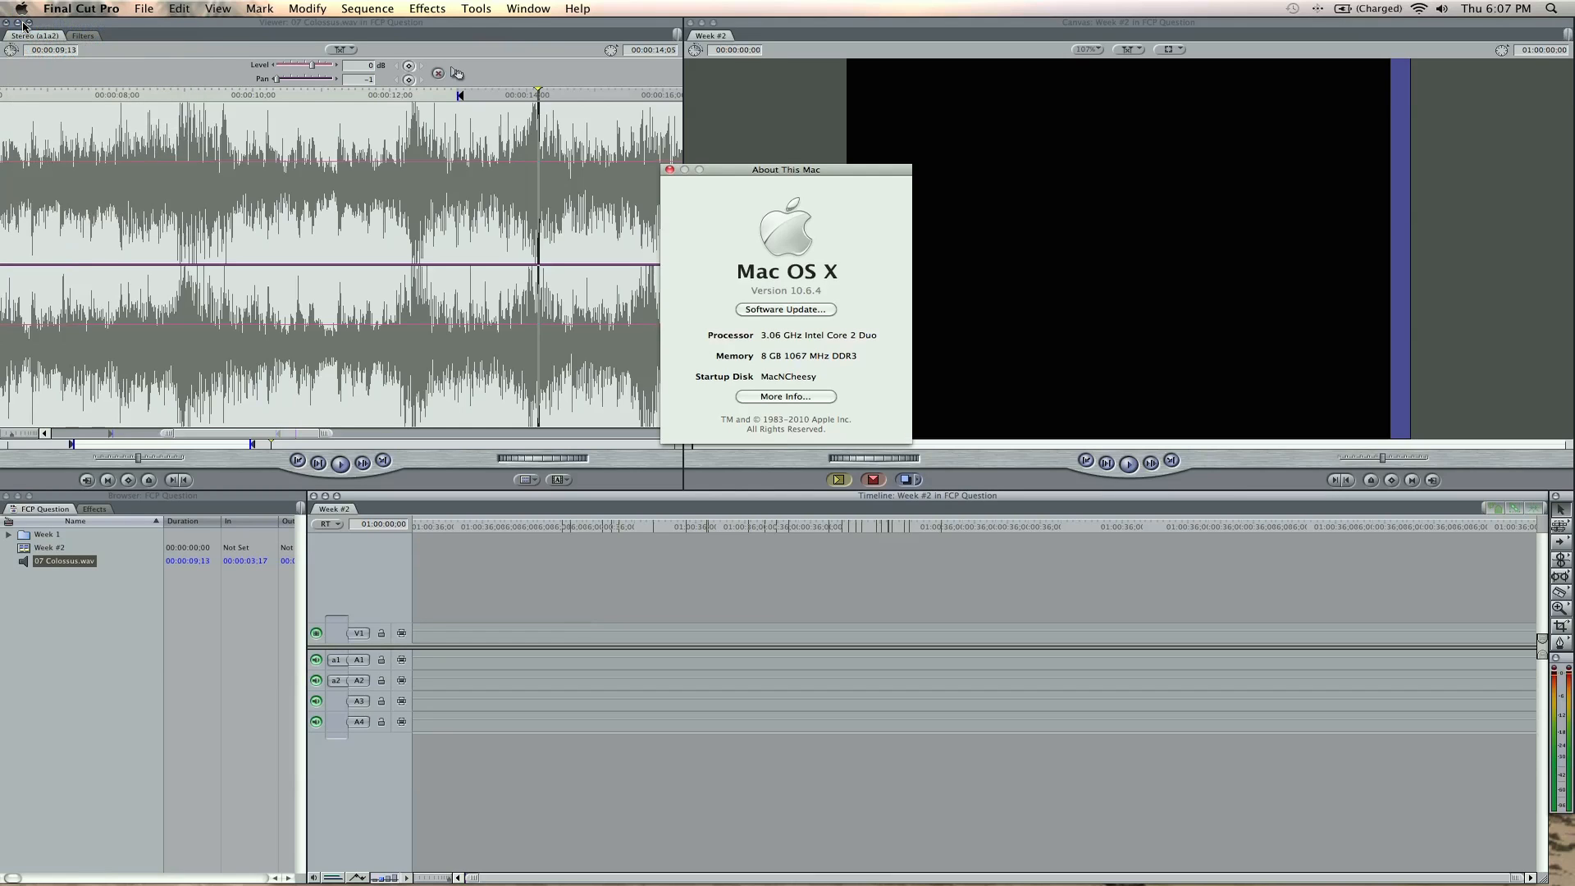
{"action": "mouse_move", "coordinate": [779, 353]}
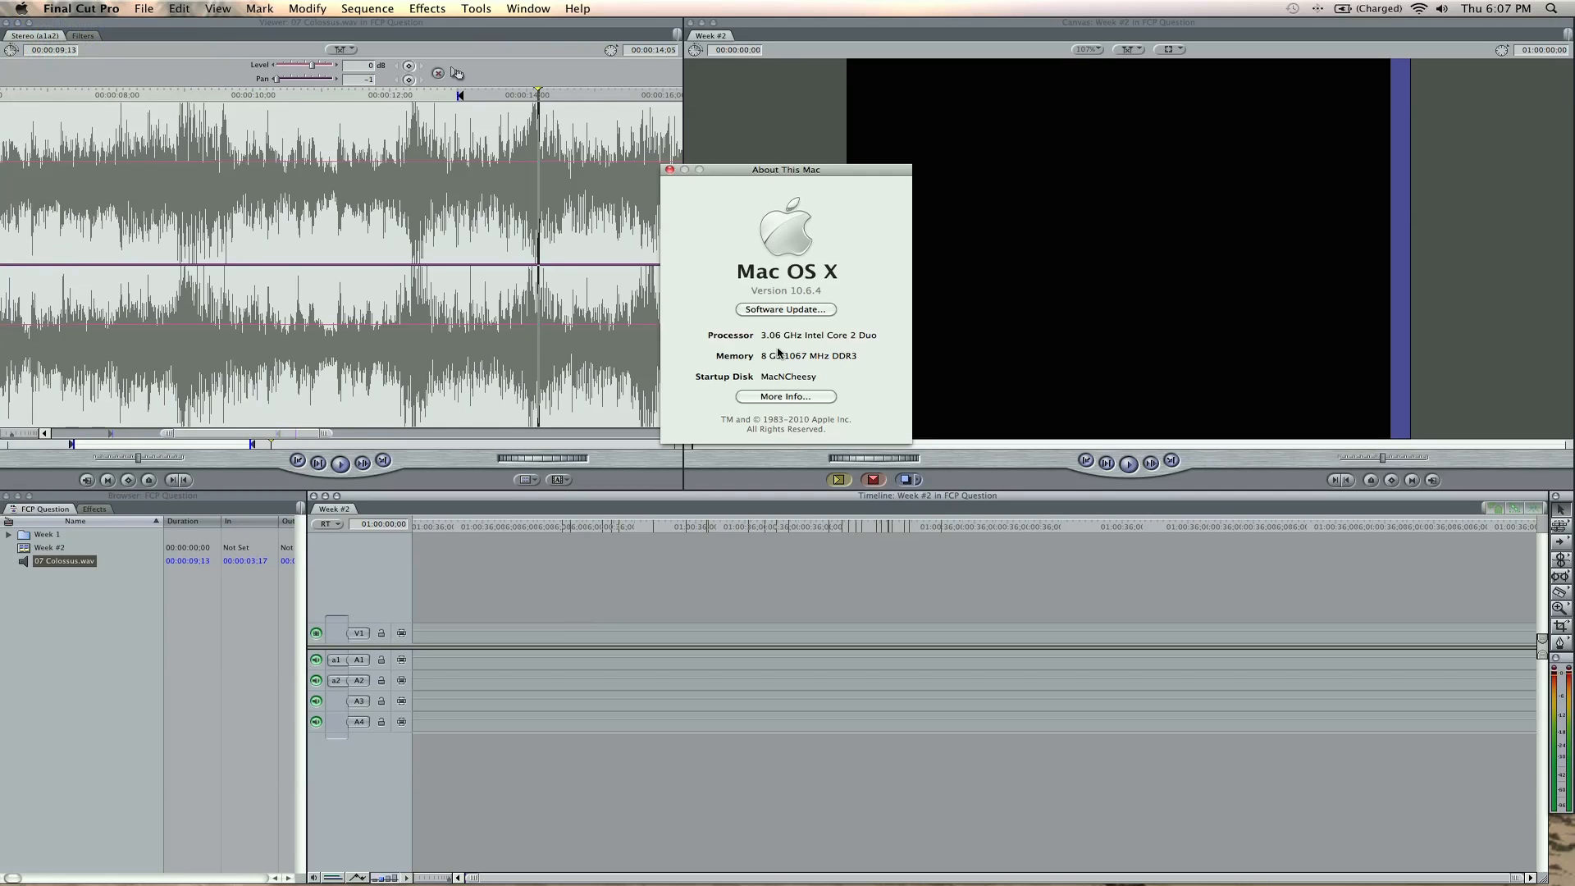
{"action": "mouse_move", "coordinate": [698, 210]}
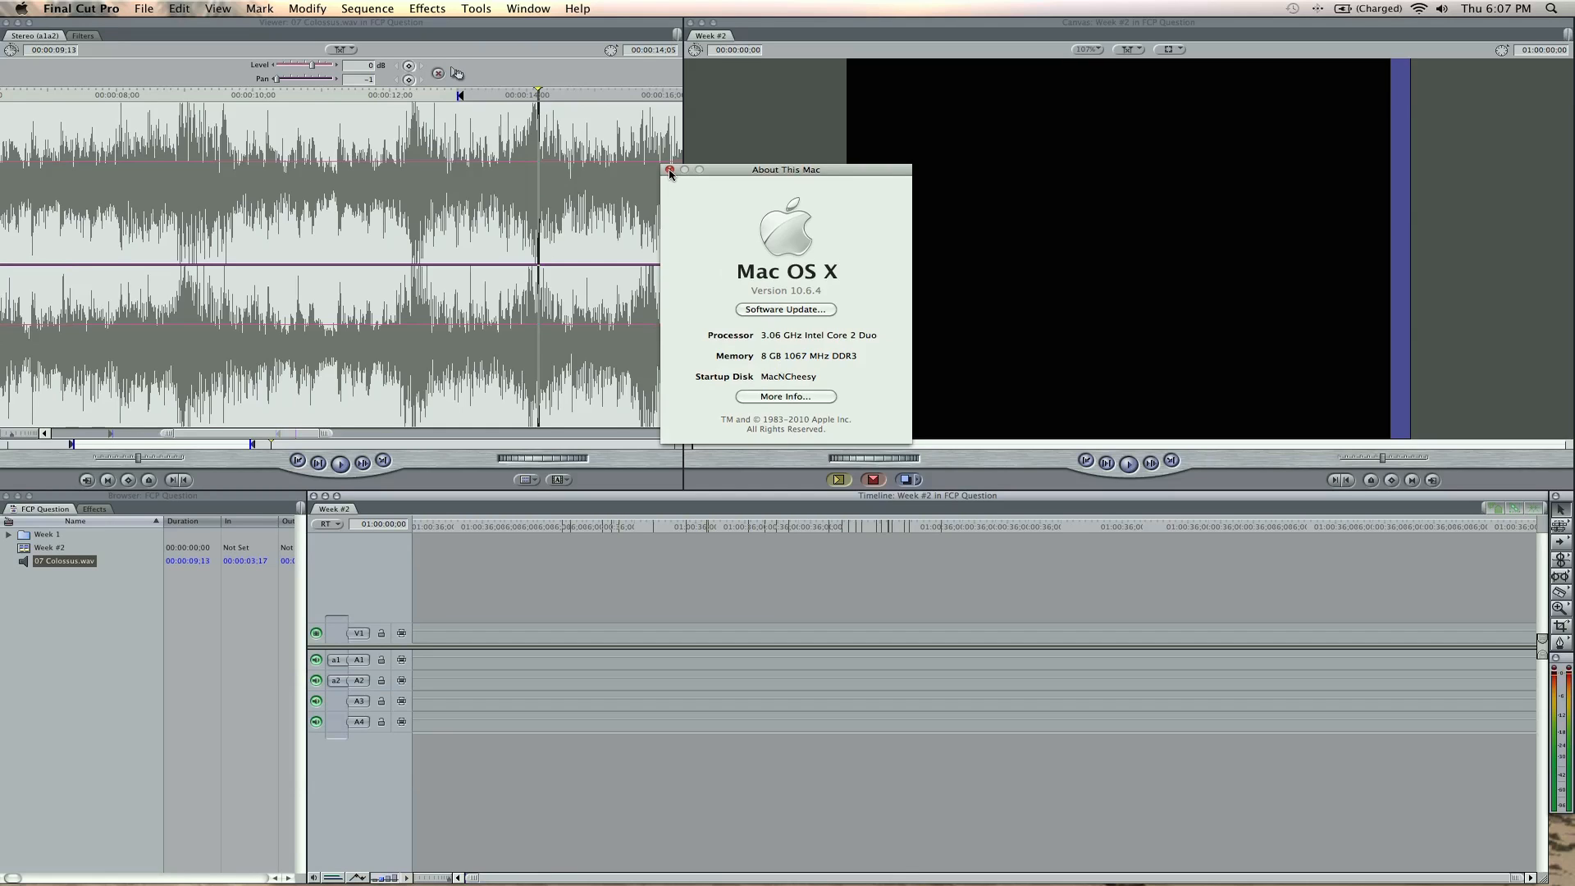
{"action": "left_click", "coordinate": [670, 169]}
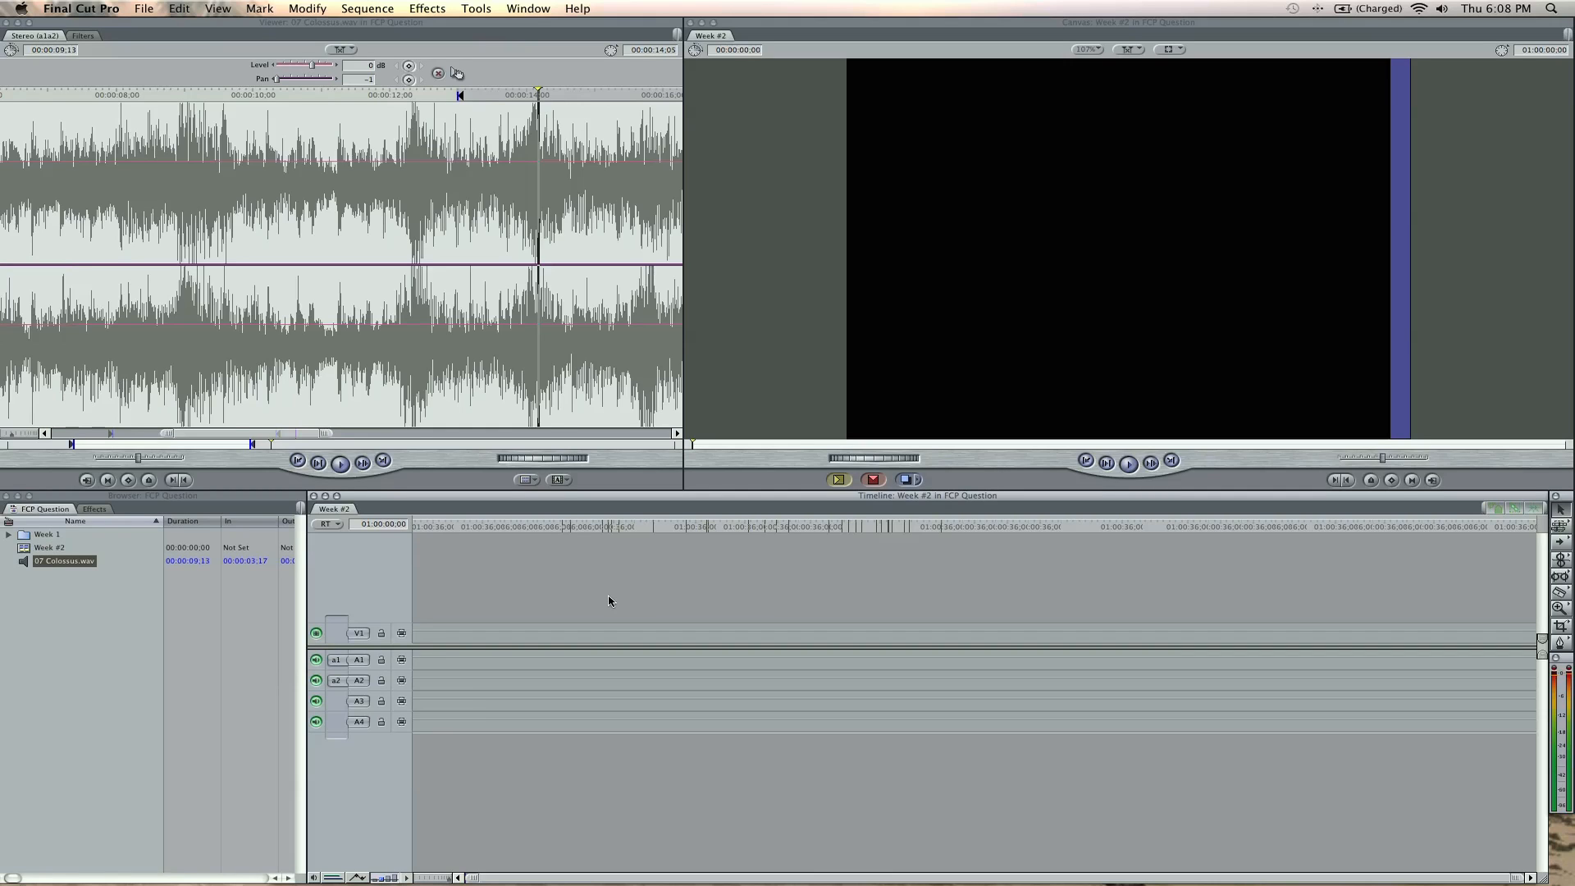
{"action": "mouse_move", "coordinate": [541, 600]}
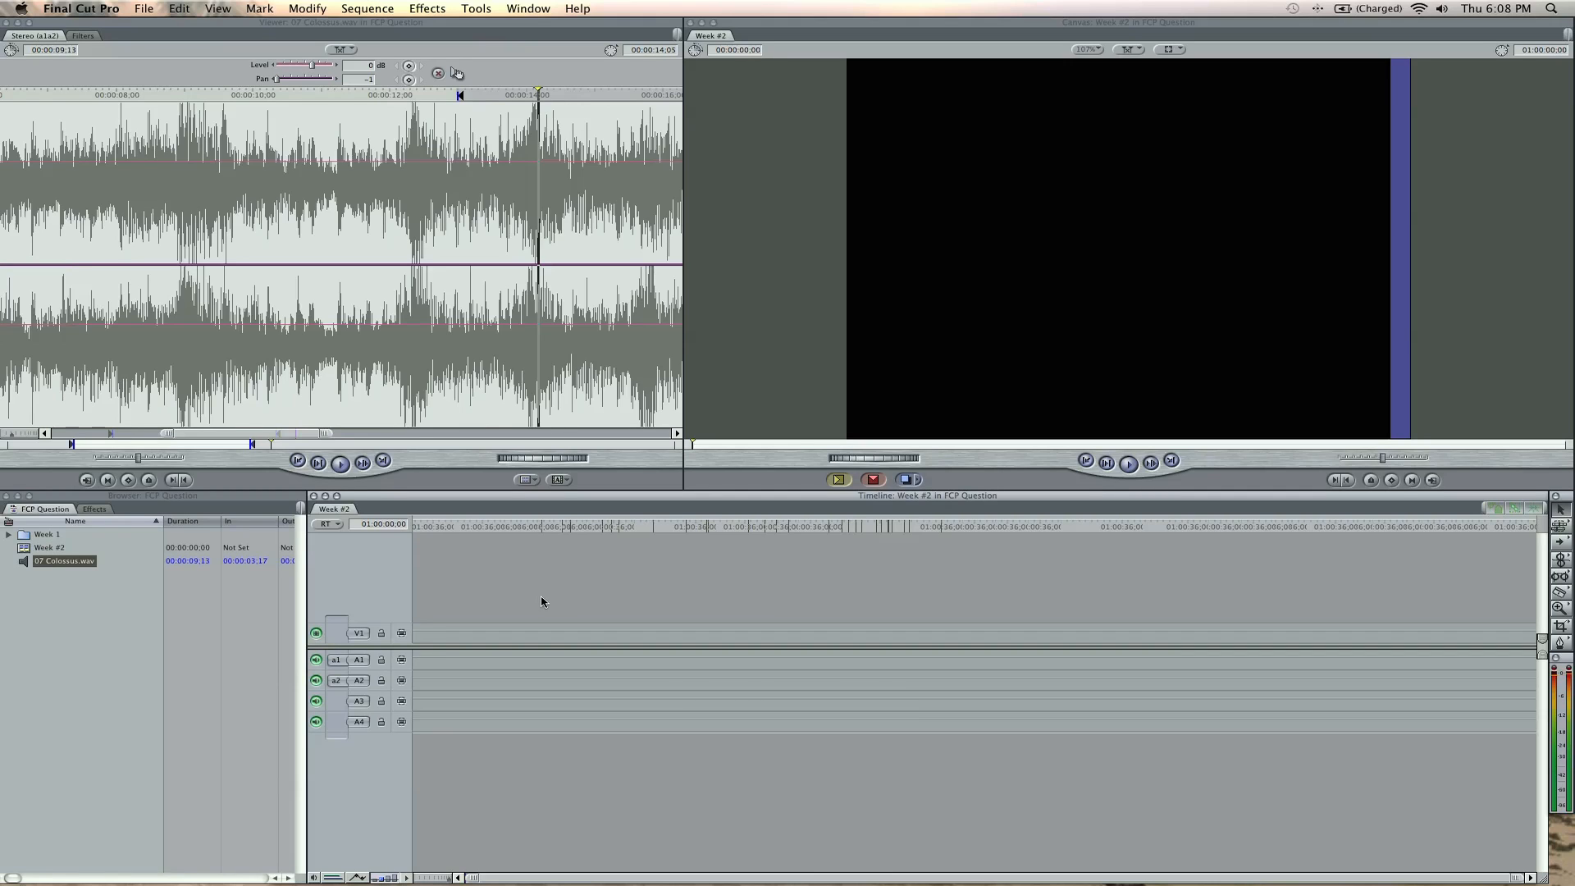
- Bring up User Preferences from the Final Cut Pro menu to reach the dropped-frame options
{"action": "left_click", "coordinate": [81, 8]}
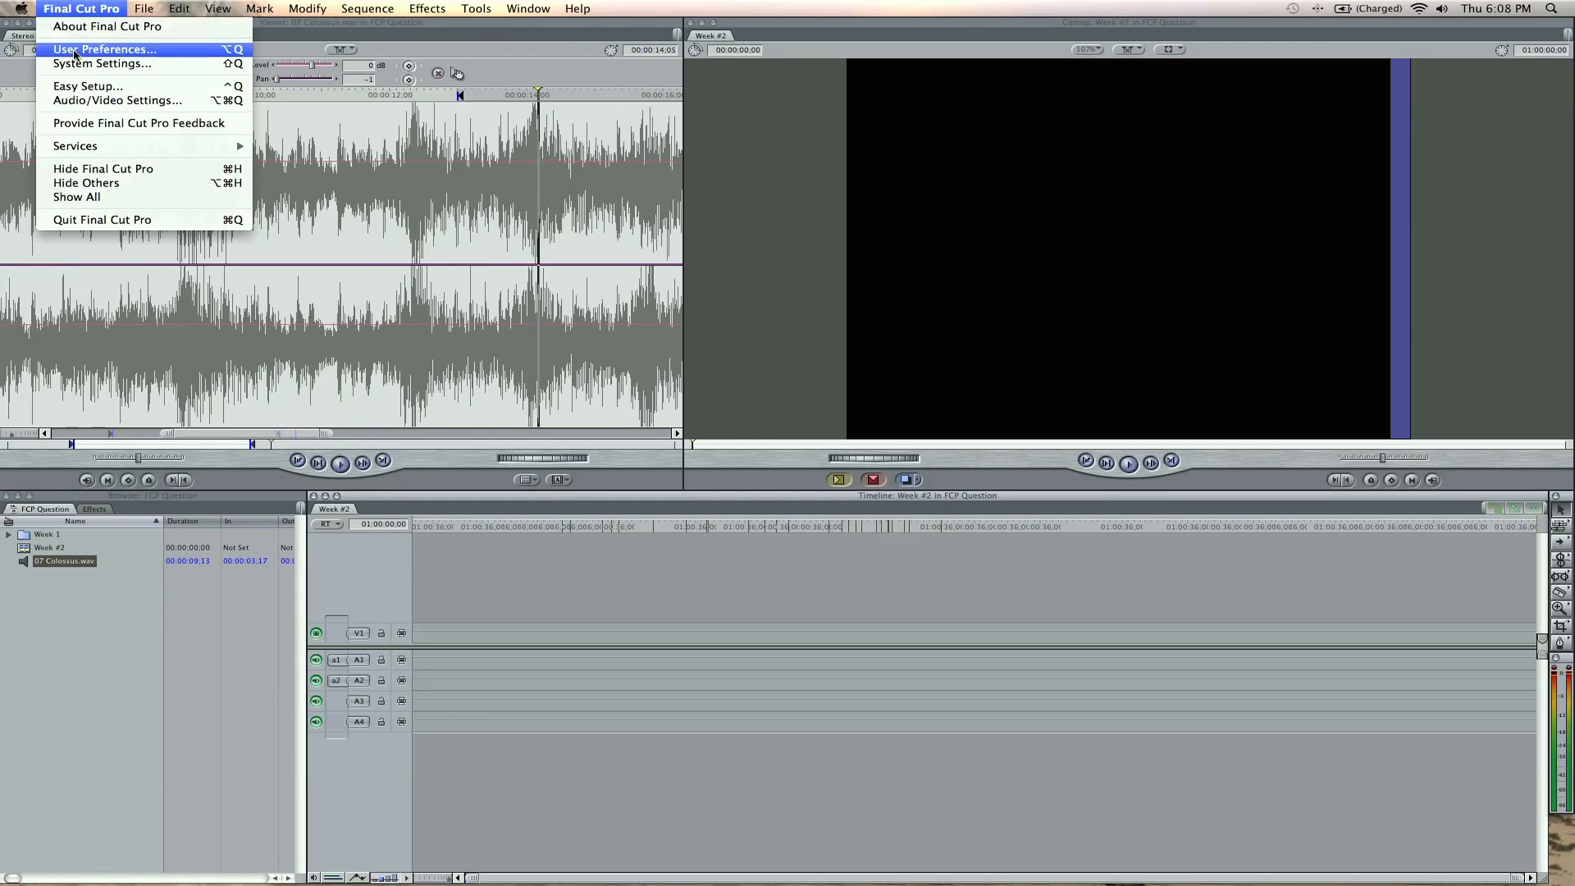
{"action": "left_click", "coordinate": [104, 49]}
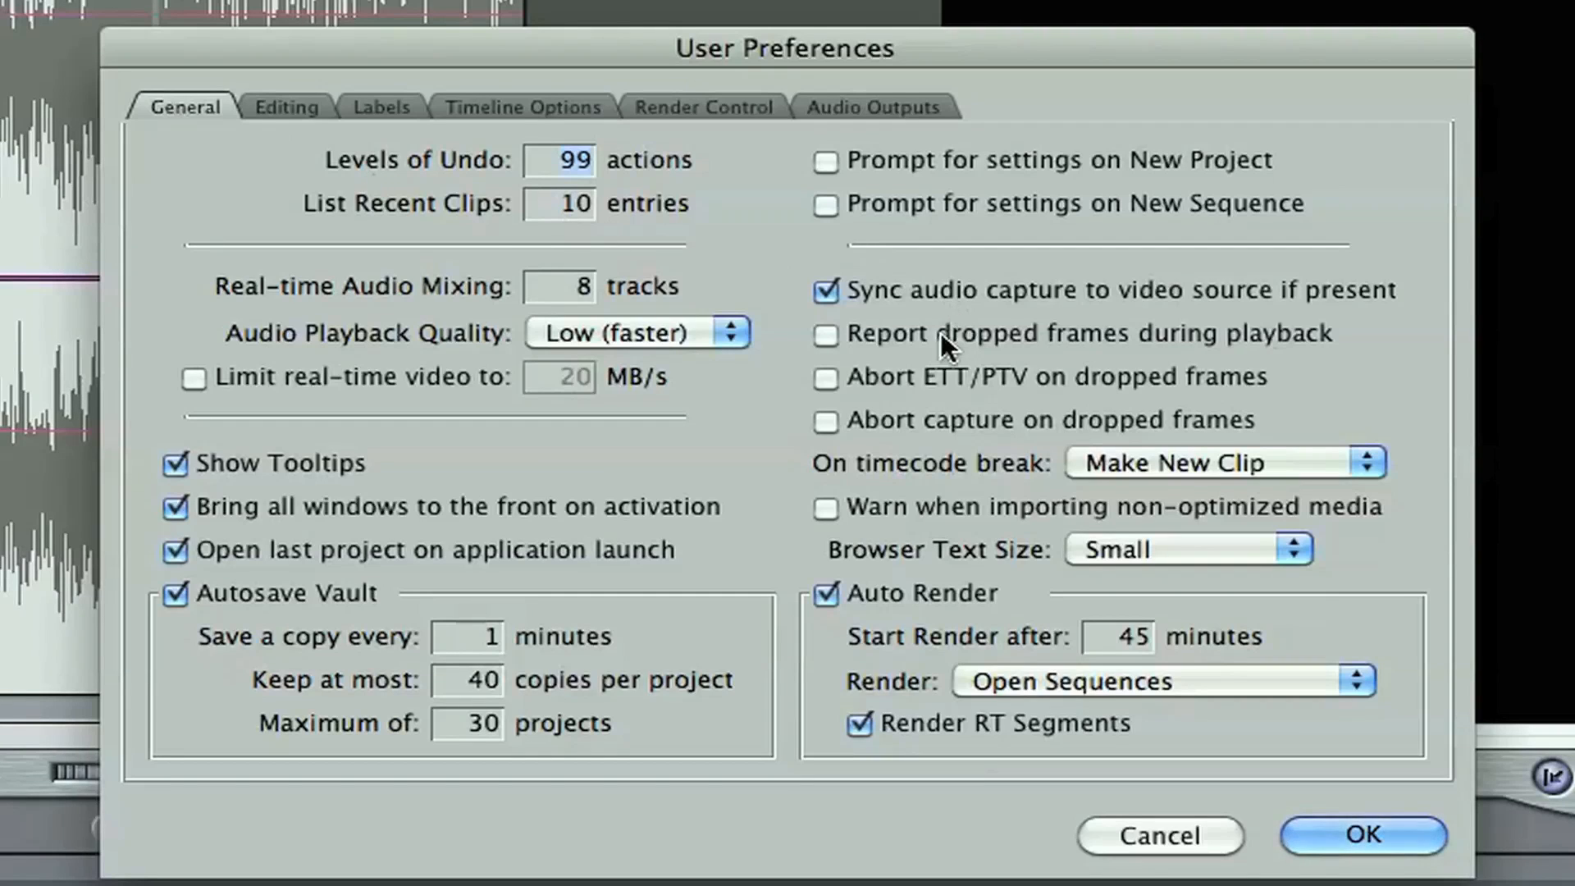
{"action": "mouse_move", "coordinate": [892, 344]}
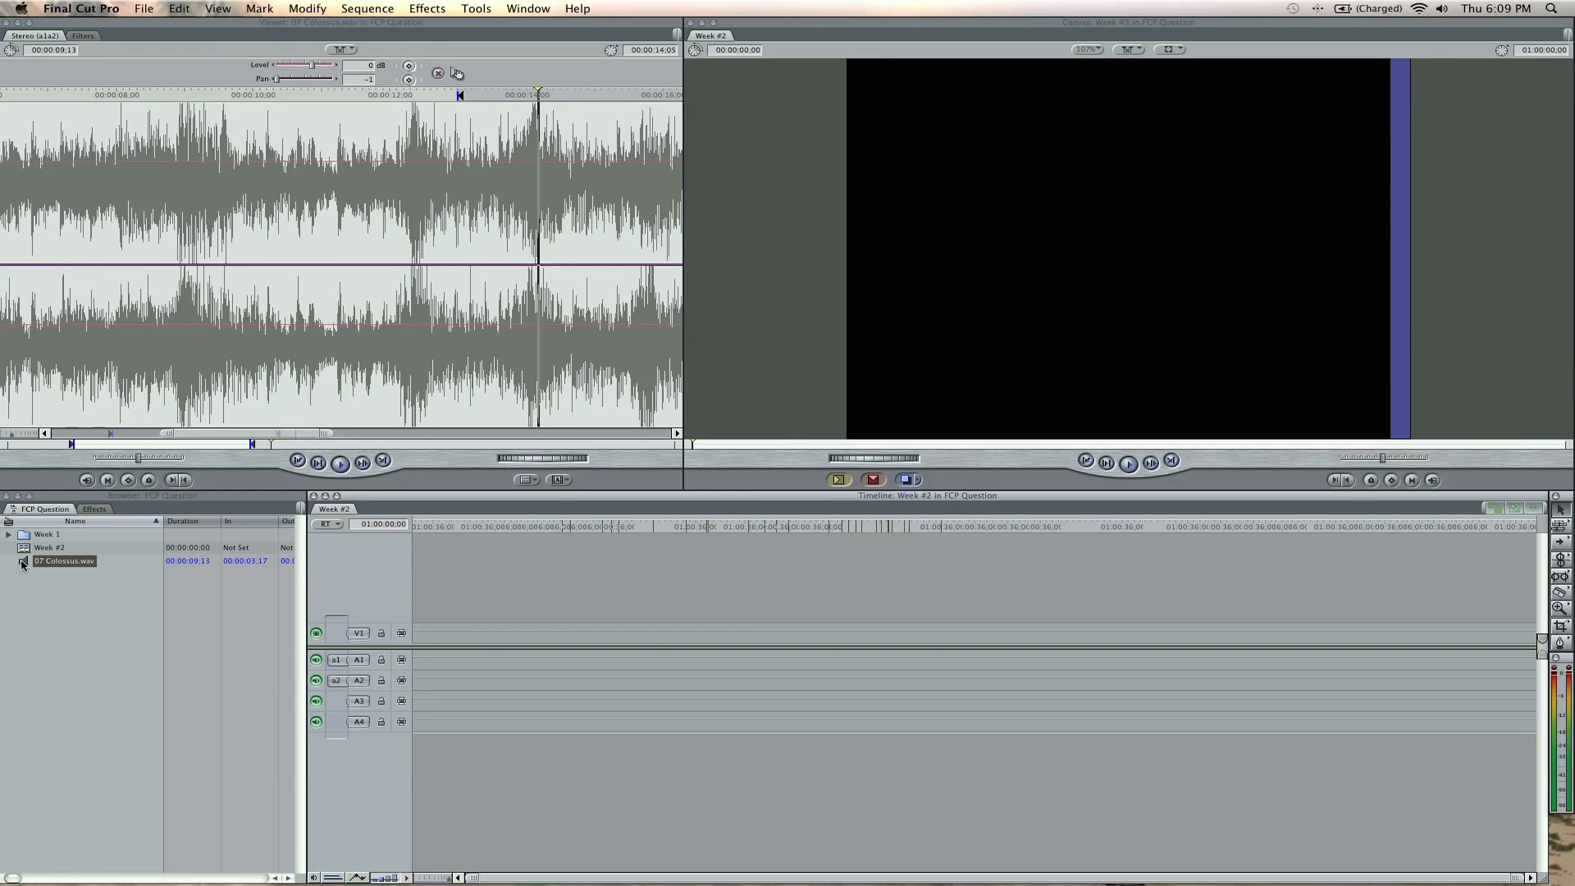
- Create a new Sequence 3 in the project and close its timeline tab
{"action": "left_click", "coordinate": [67, 616]}
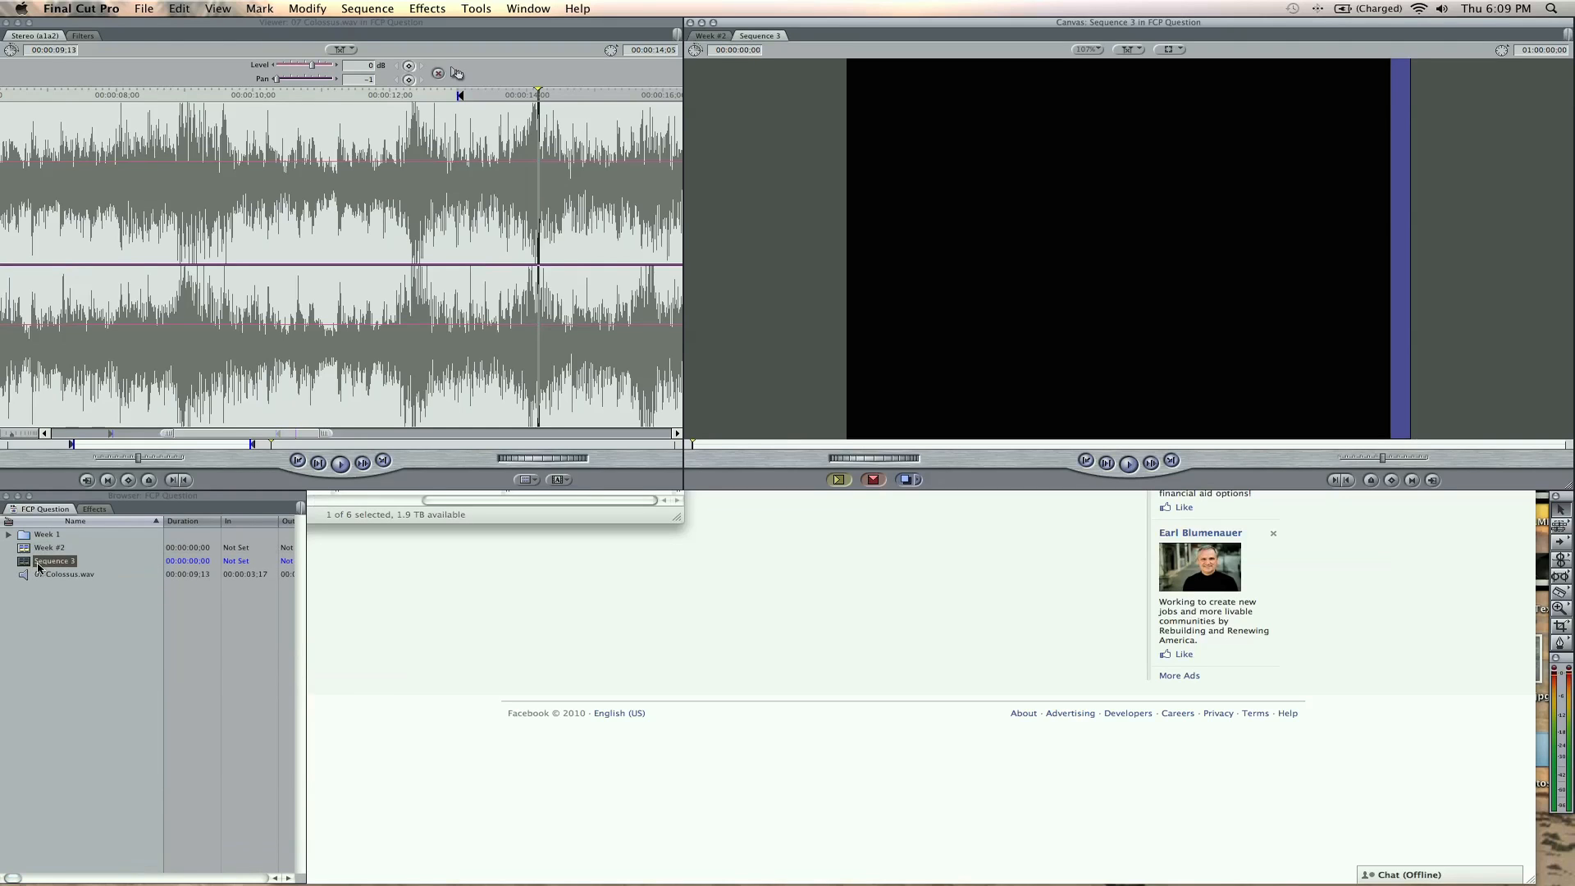
{"action": "right_click", "coordinate": [372, 510]}
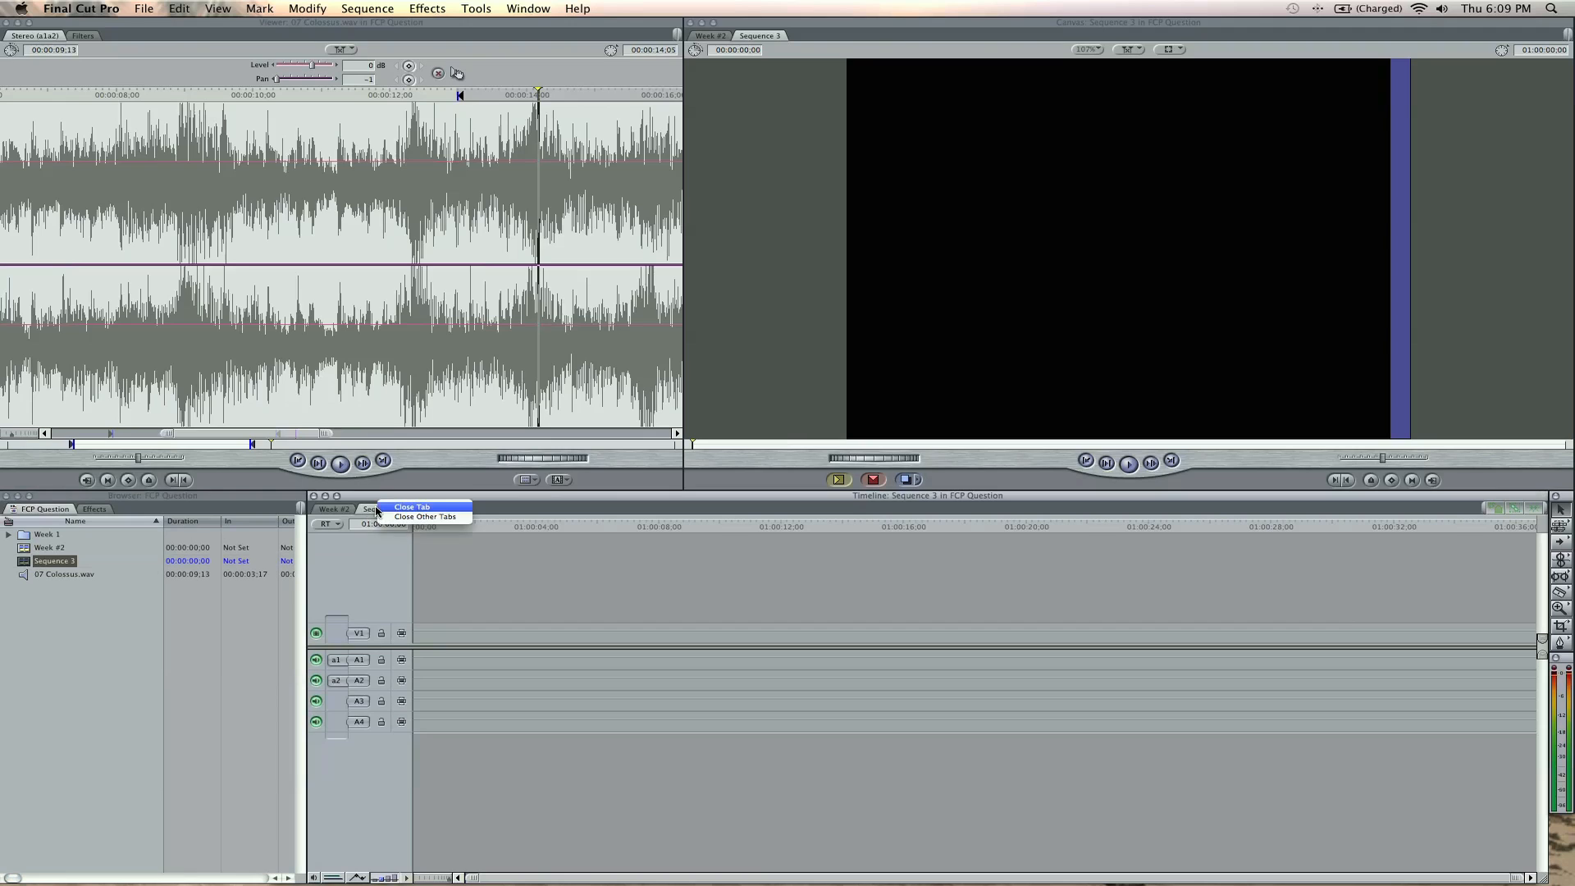
{"action": "left_click", "coordinate": [411, 506]}
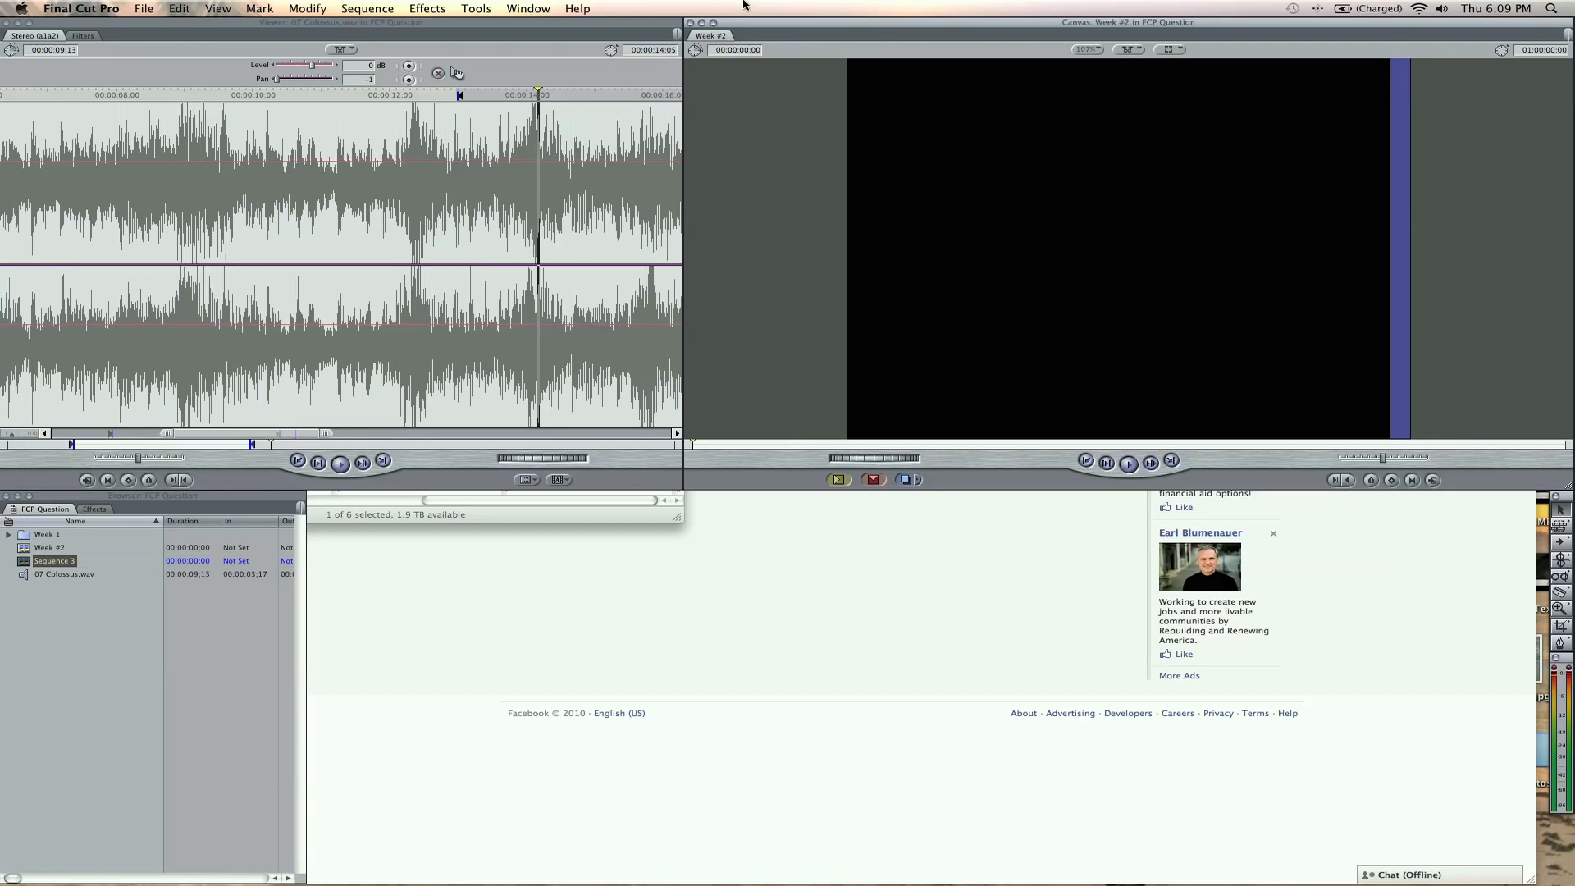
- Apply the Standard window arrangement, load Sequence 3 into the timeline, and reapply Standard
{"action": "left_click", "coordinate": [527, 8]}
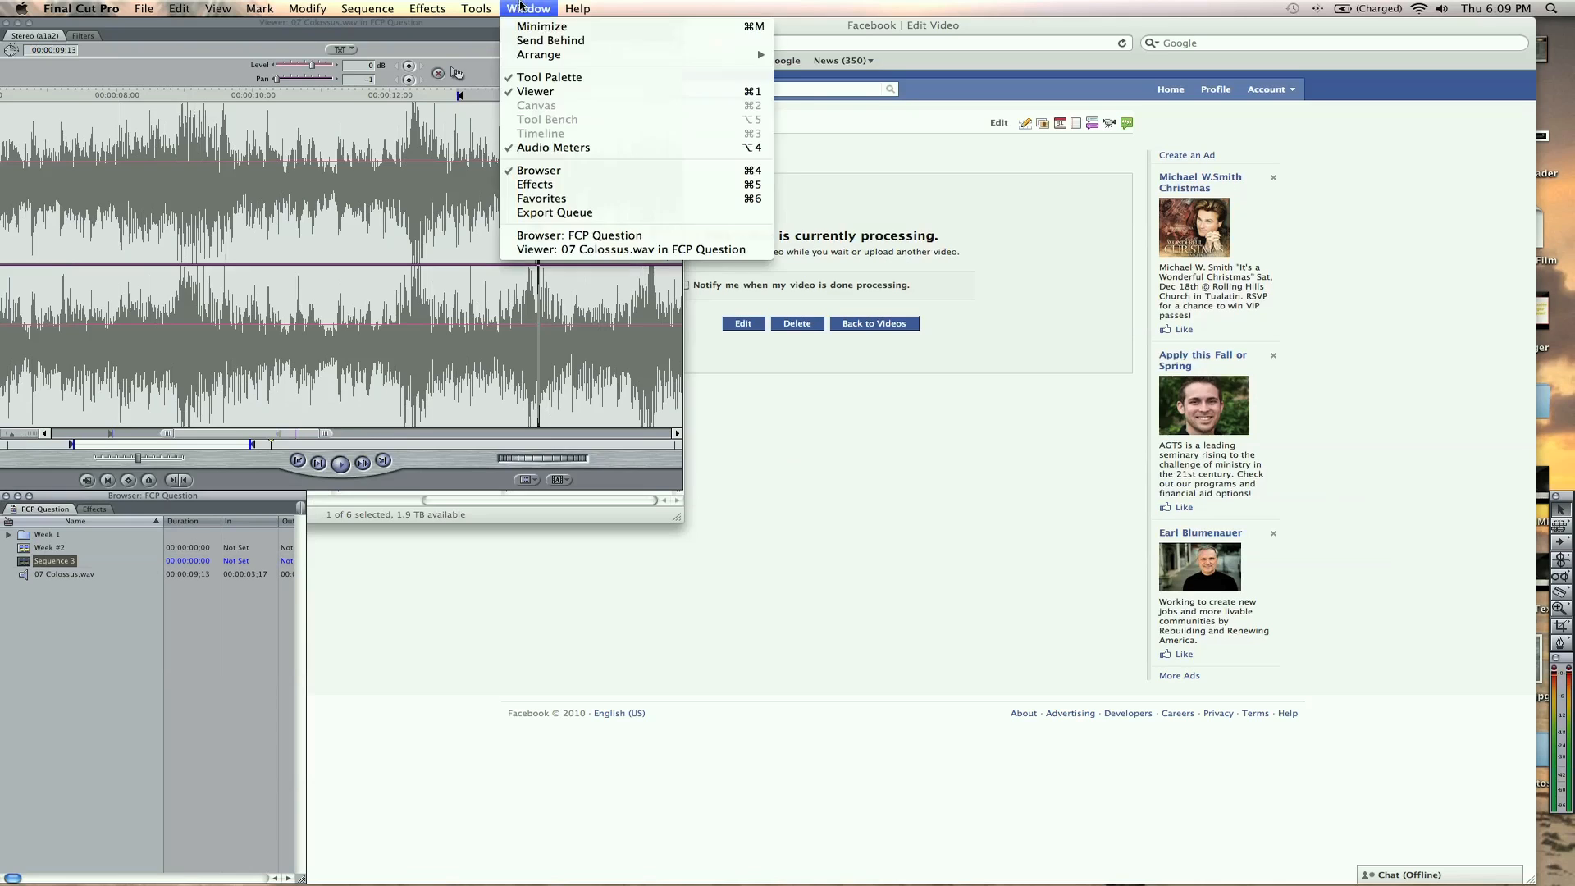
{"action": "mouse_move", "coordinate": [540, 54]}
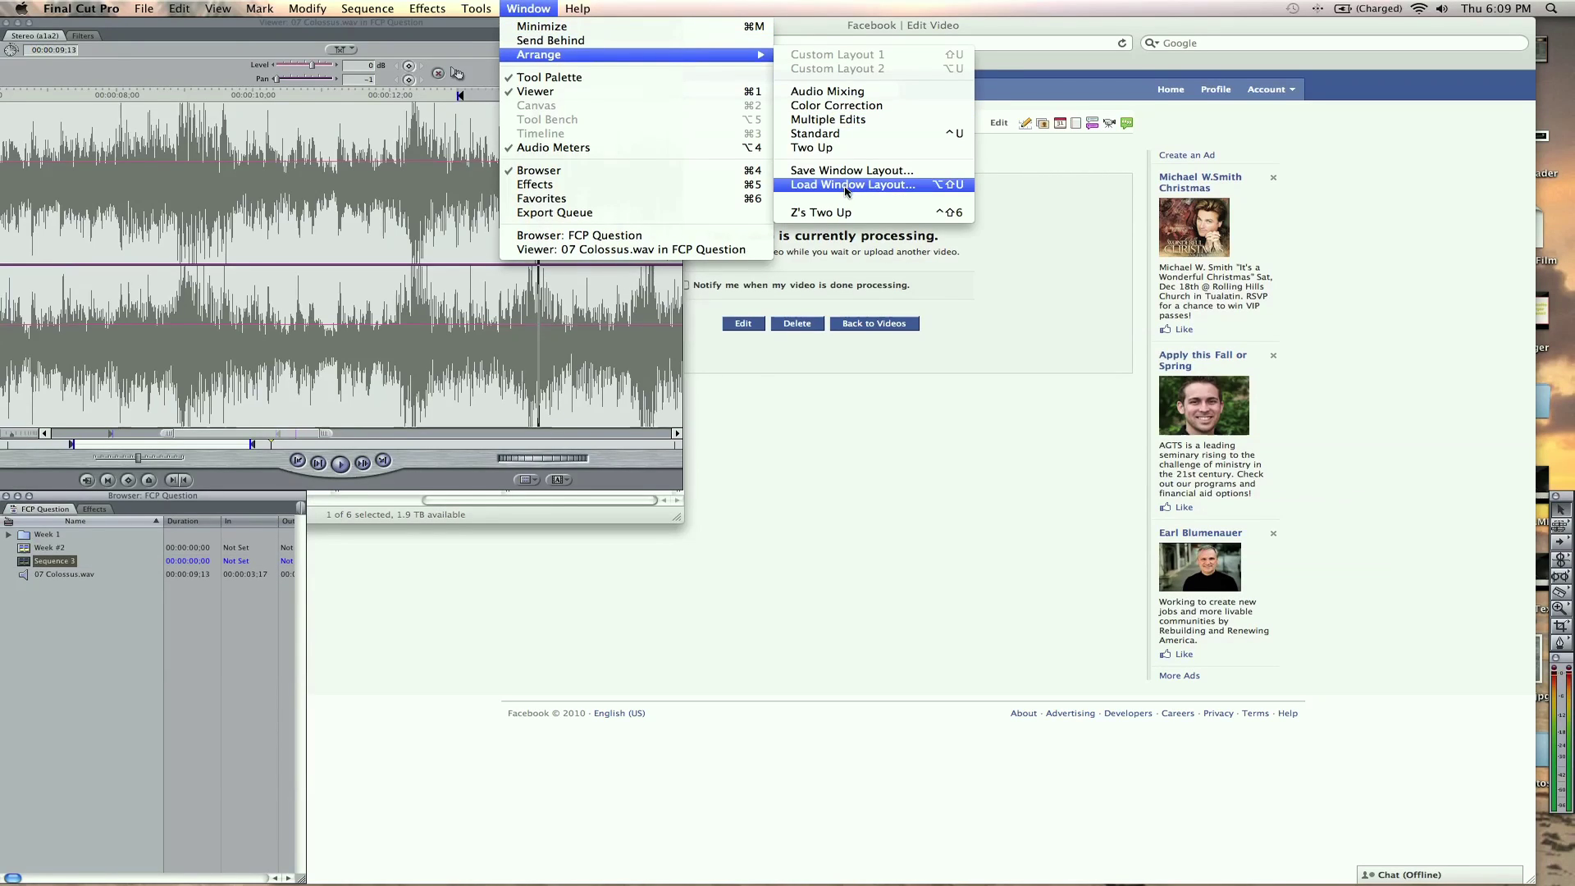
{"action": "mouse_move", "coordinate": [819, 211]}
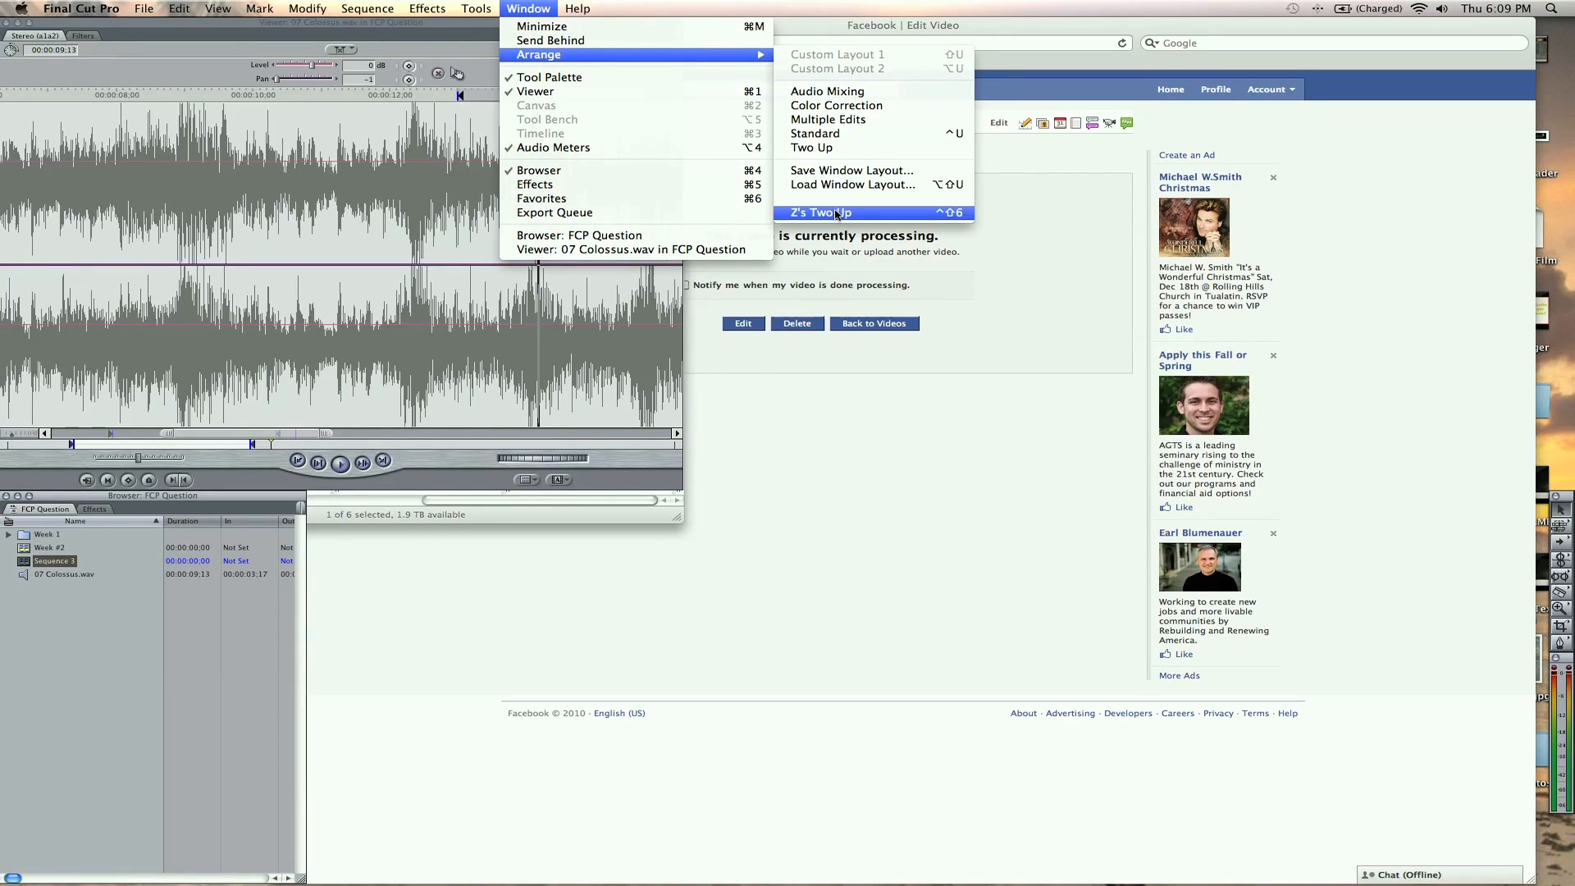
{"action": "mouse_move", "coordinate": [815, 134]}
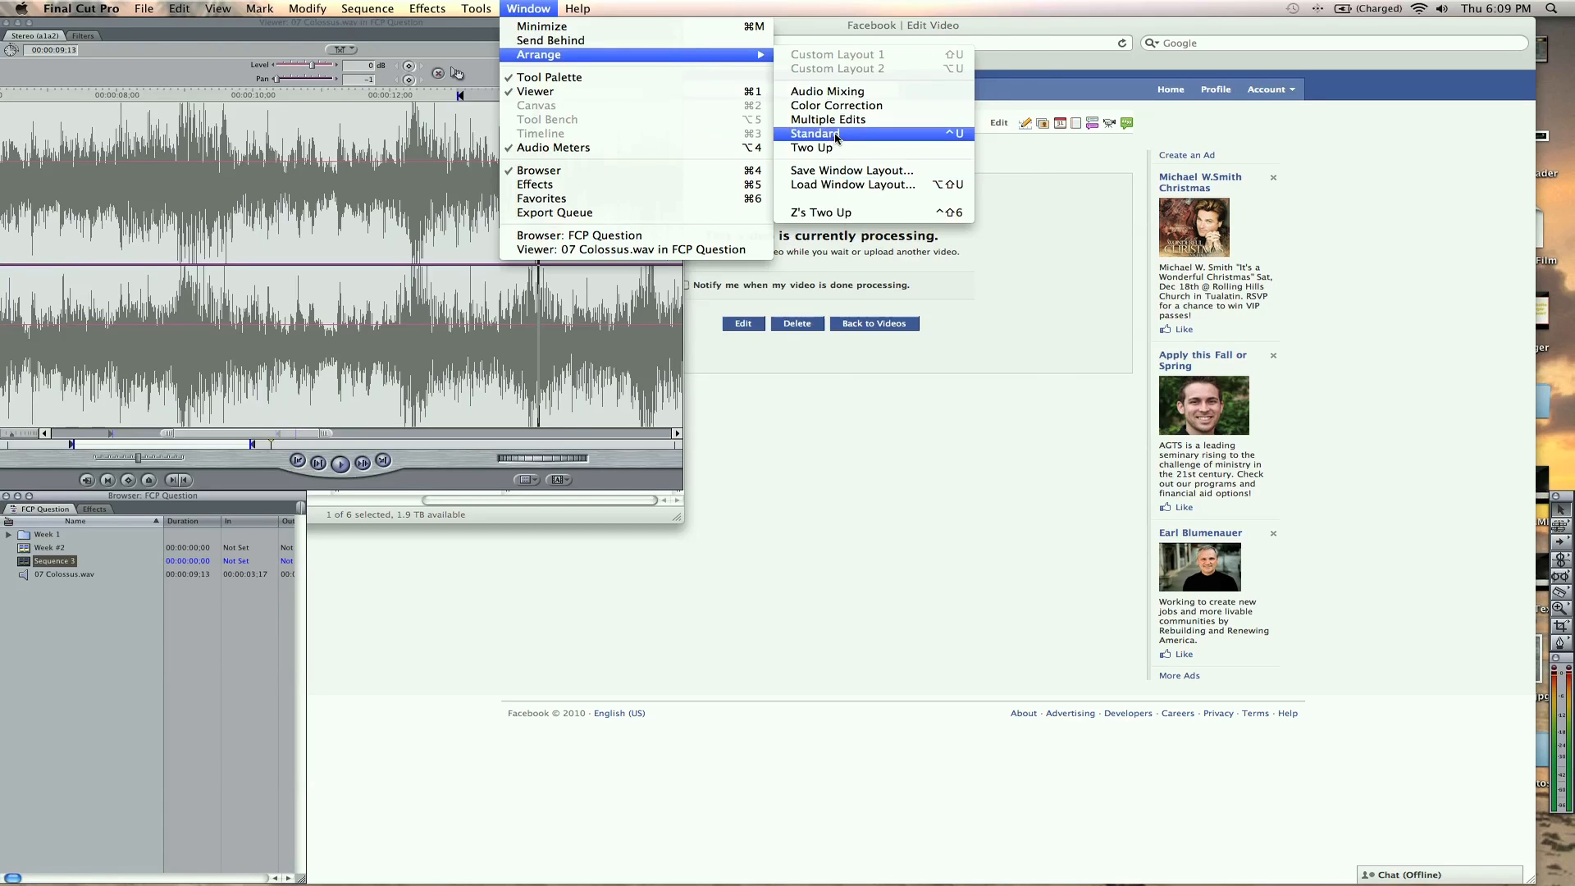
{"action": "left_click", "coordinate": [814, 134]}
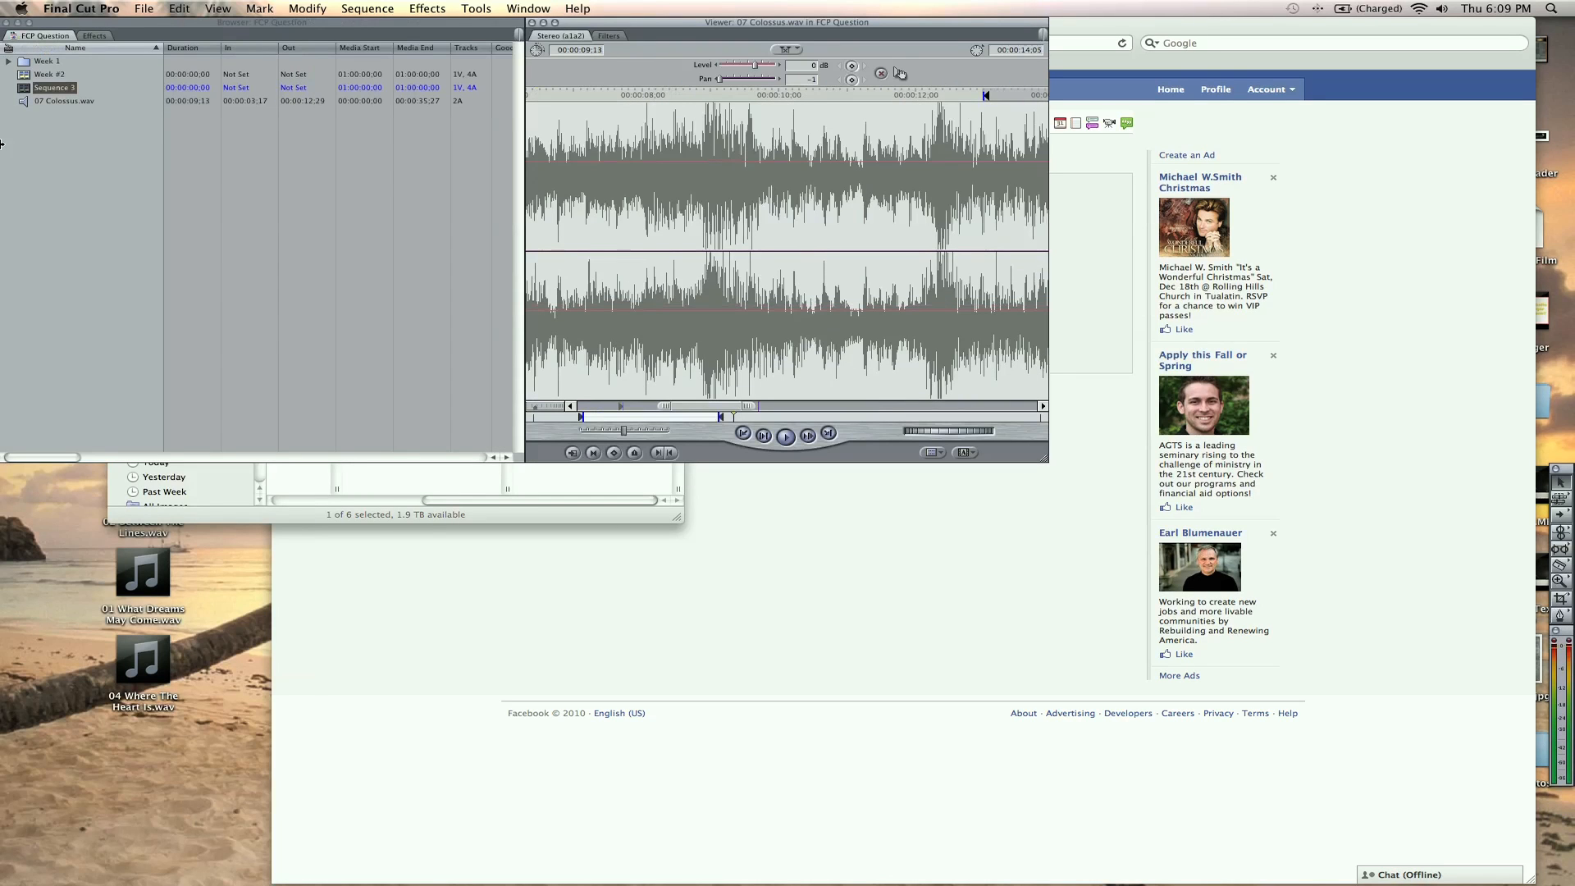
{"action": "double_click", "coordinate": [54, 88]}
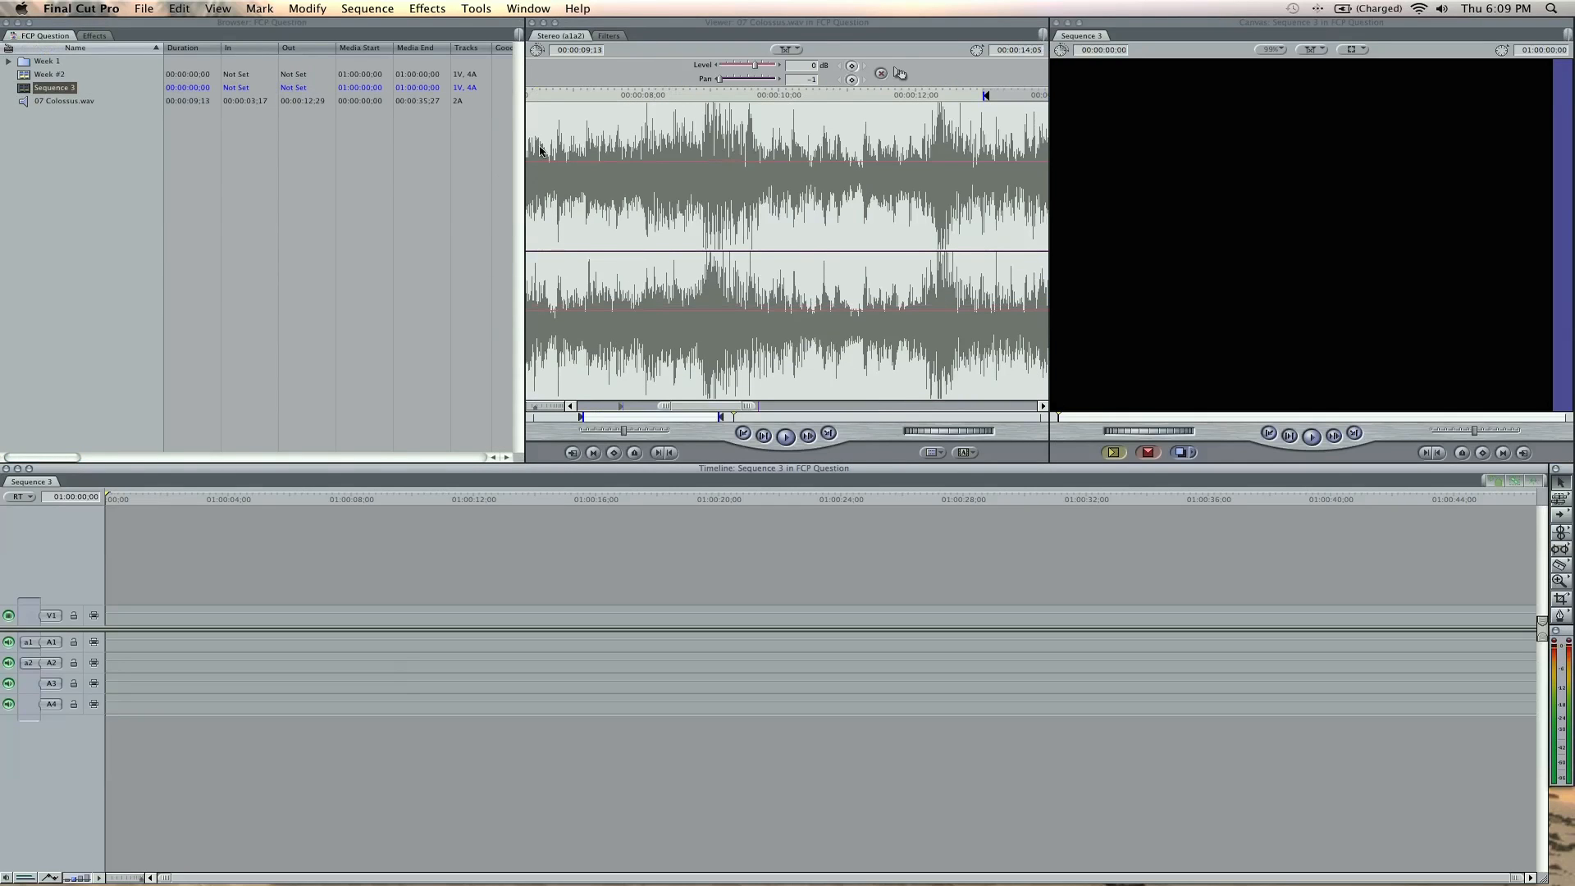
{"action": "left_click", "coordinate": [527, 8]}
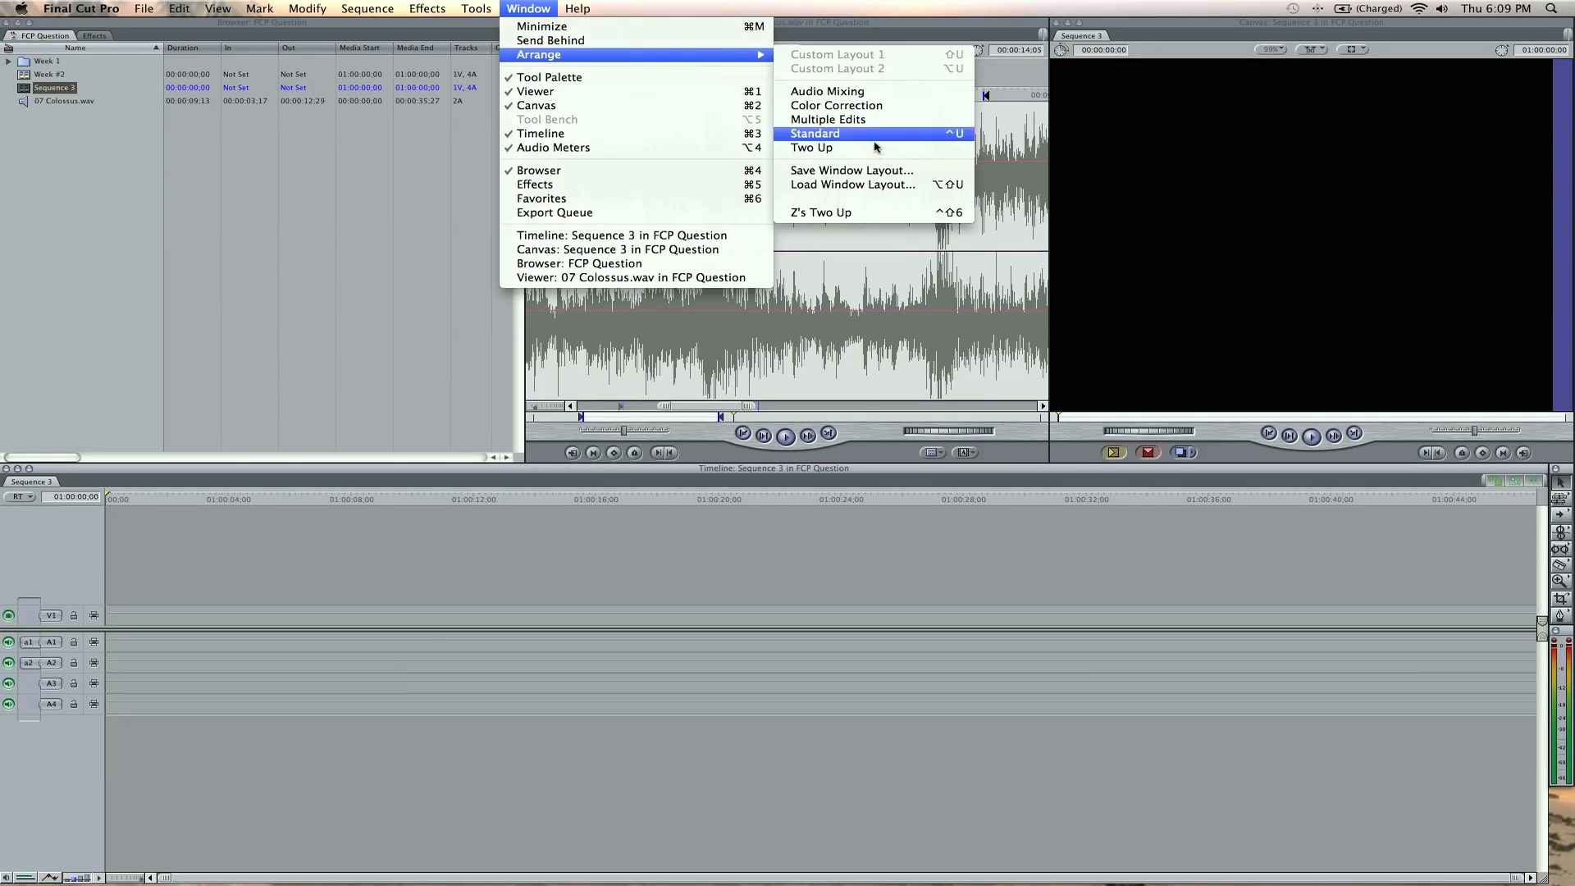
{"action": "left_click", "coordinate": [814, 133]}
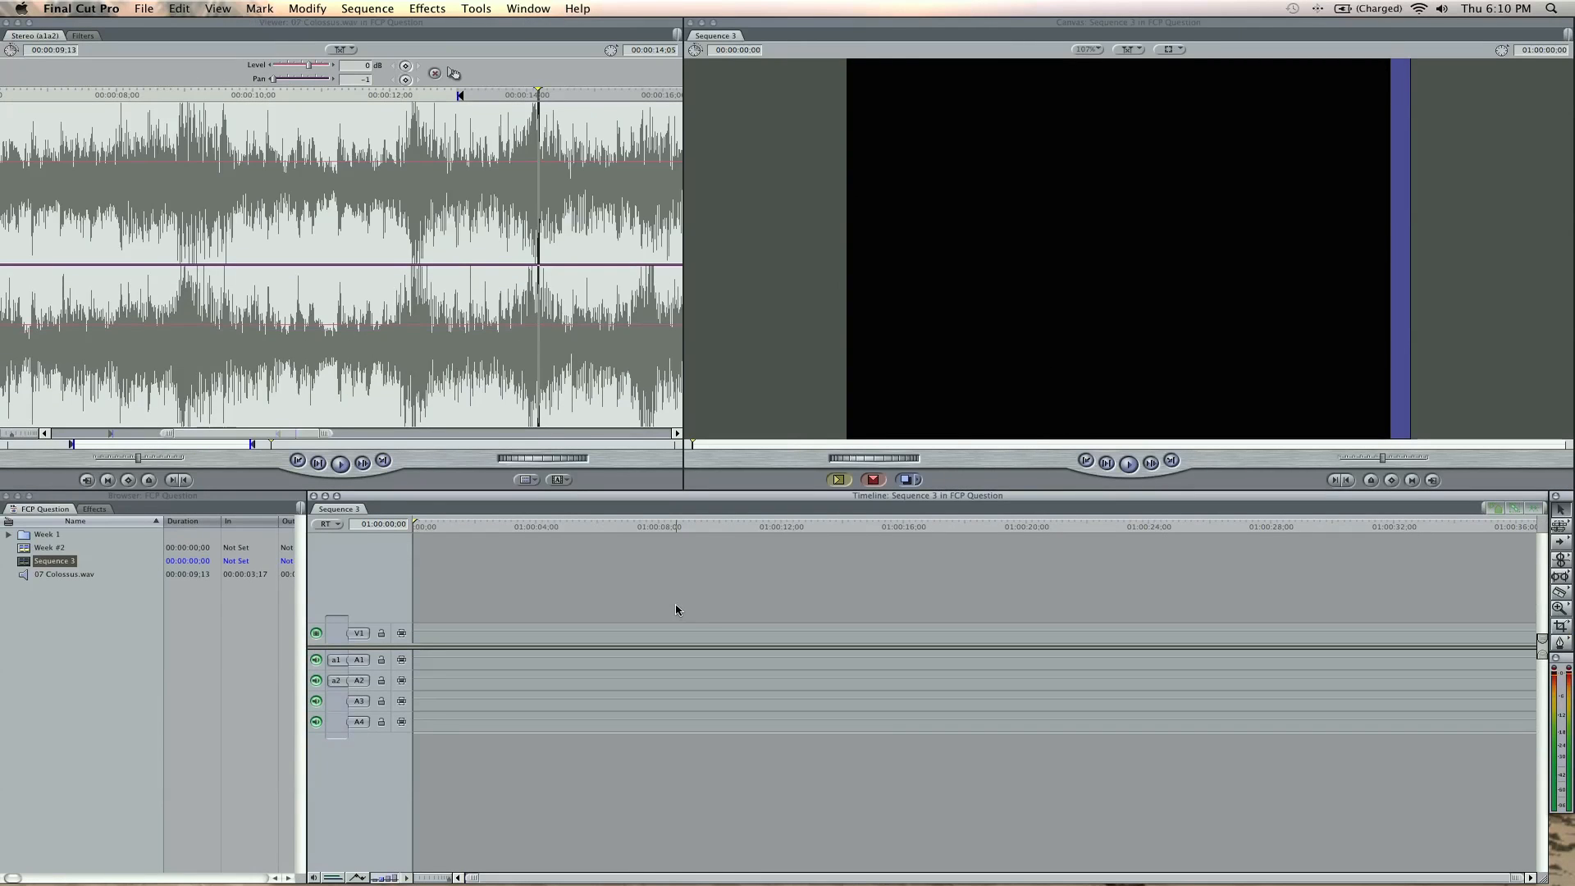